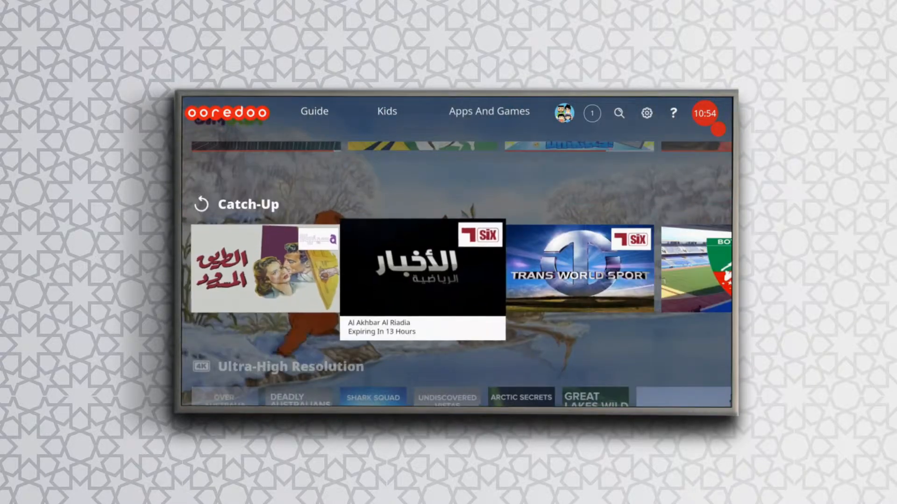
Step: Move along the home Catch-Up row and enter the full Catch-Up catalog
scroll(right, 3)
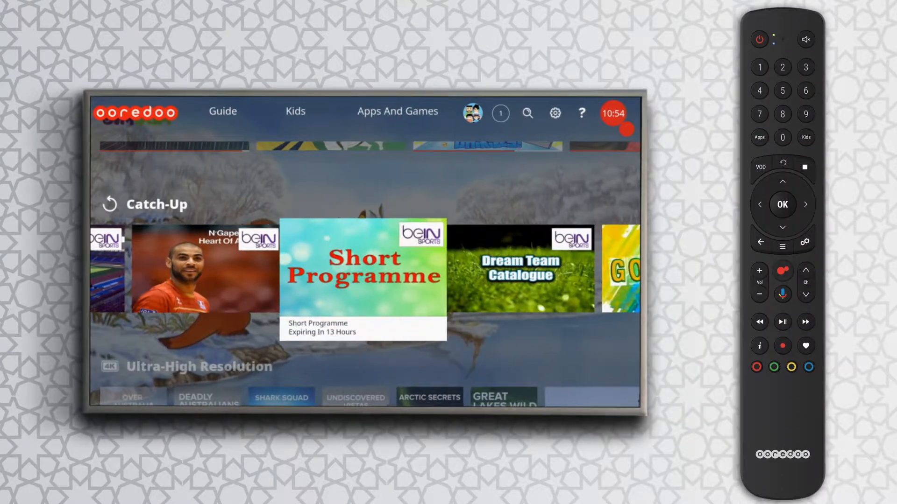
scroll(right, 3)
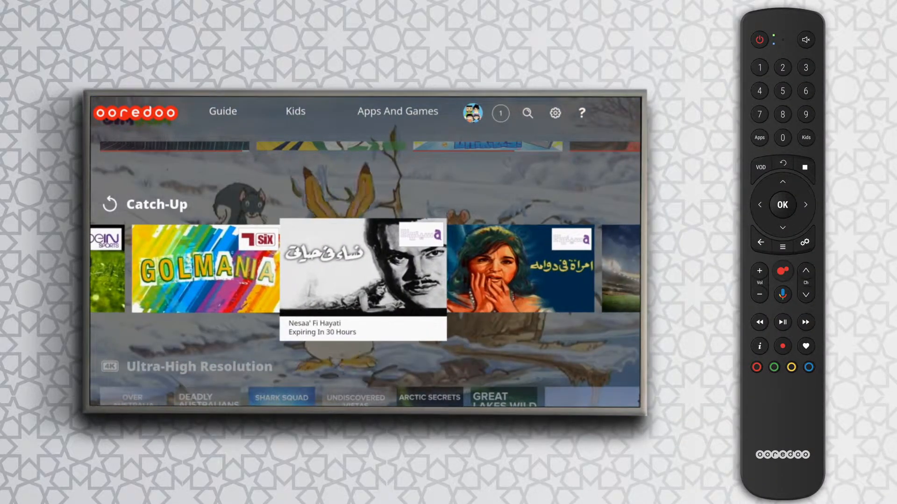
click(805, 205)
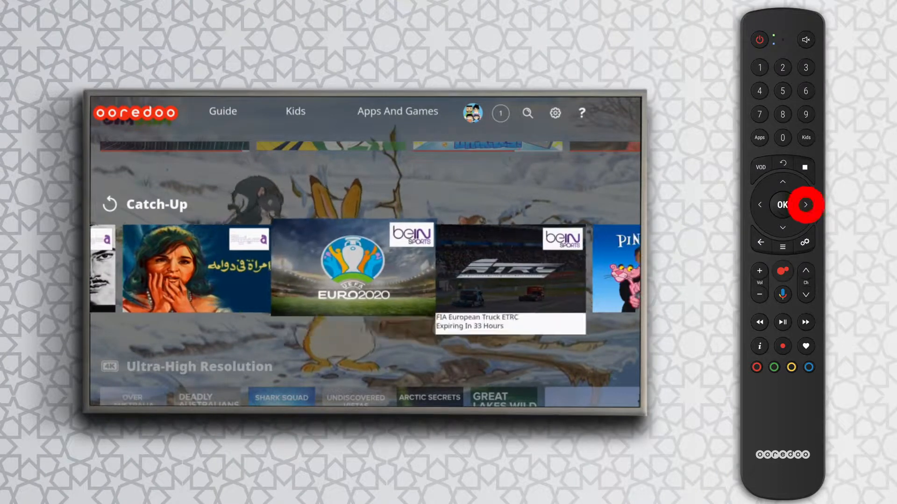
click(805, 204)
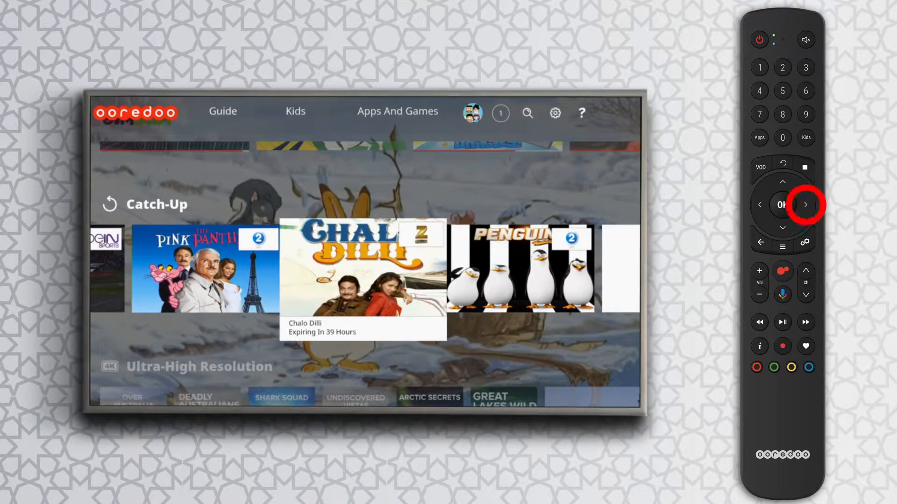
click(781, 204)
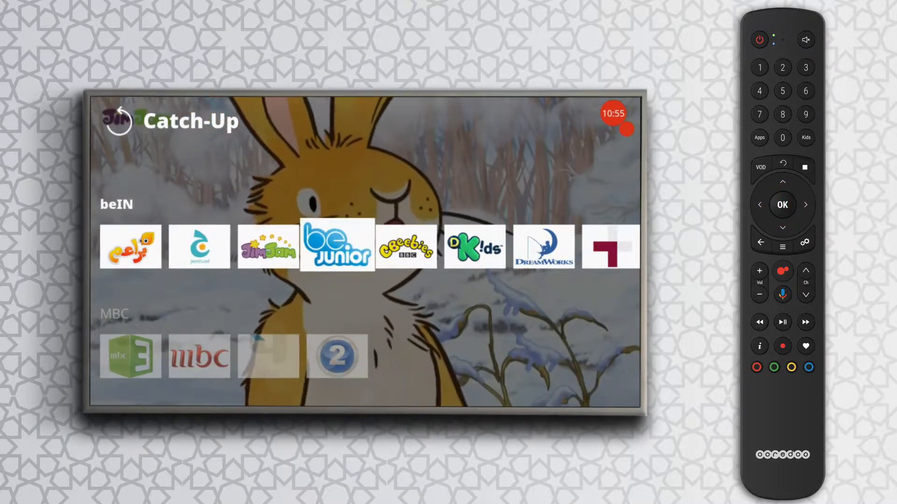
Step: Browse down through the beIN, Sport, Movies and Kids channel groups, then return home
scroll(down, 3)
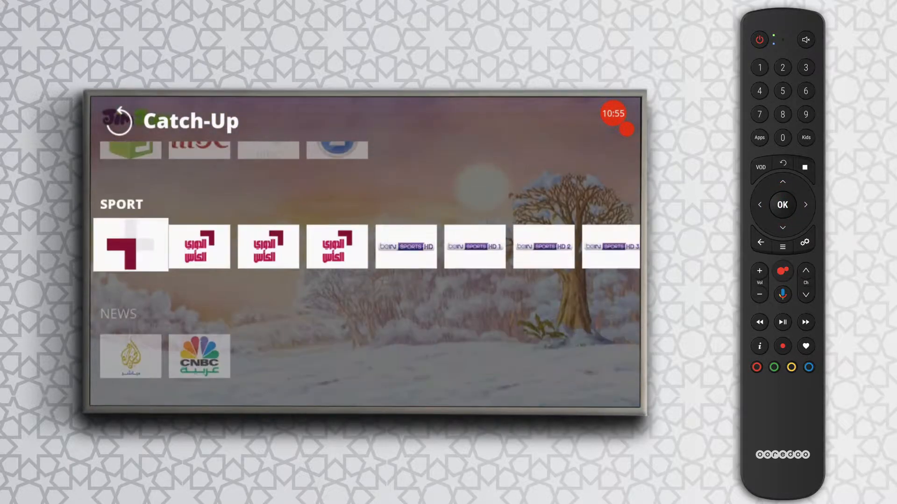
scroll(down, 3)
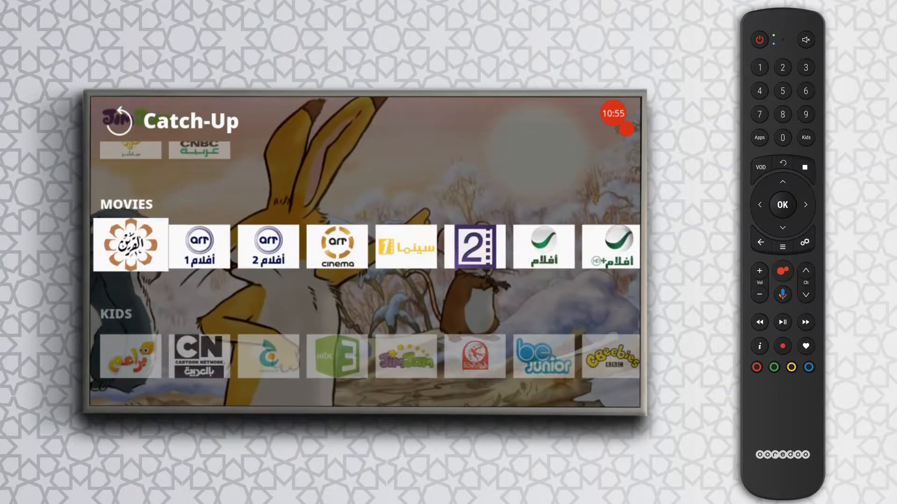
scroll(down, 3)
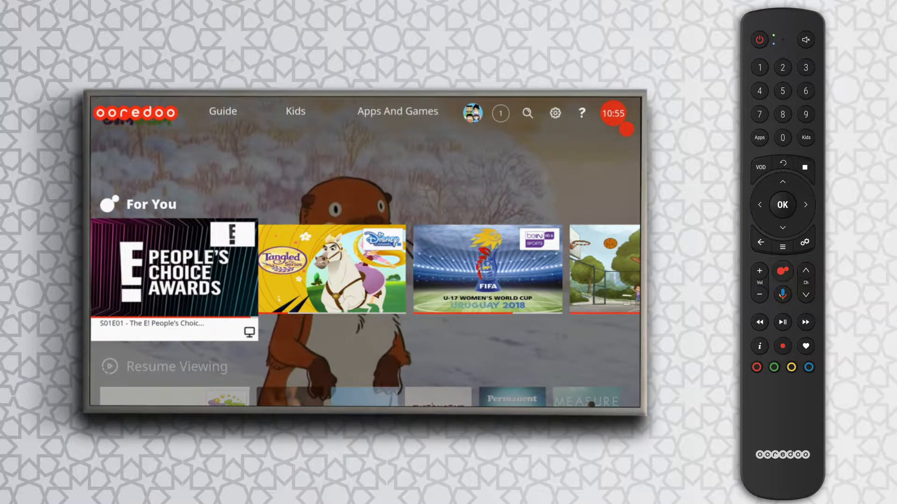
Step: Show the Guide timeline and move down through kids channels to channel 20, Raa Raa The Noisy Lion
click(223, 111)
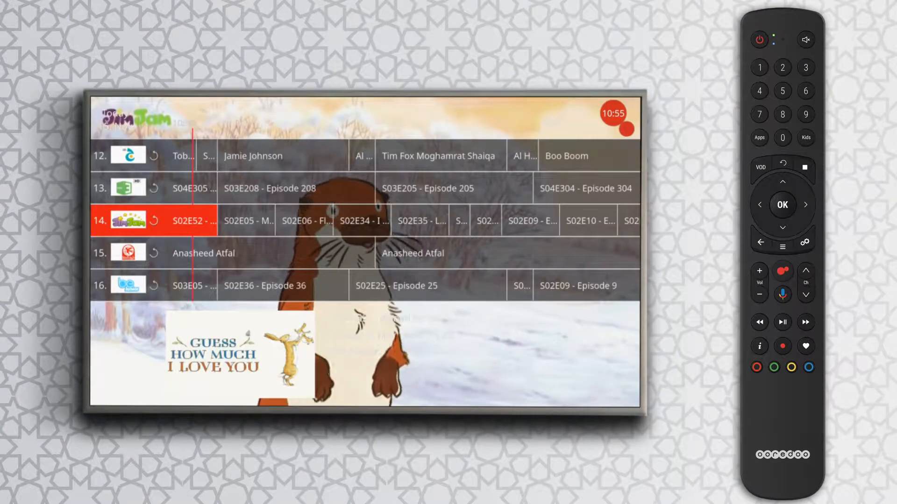
scroll(down, 3)
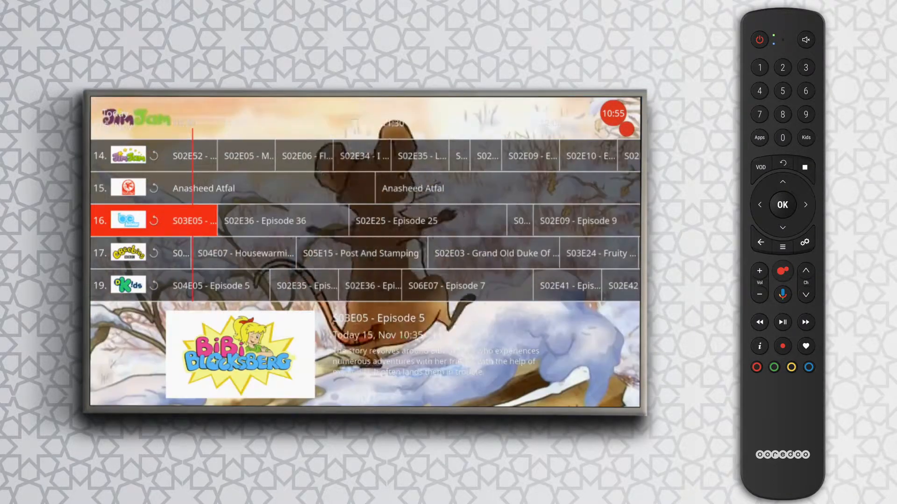
scroll(down, 3)
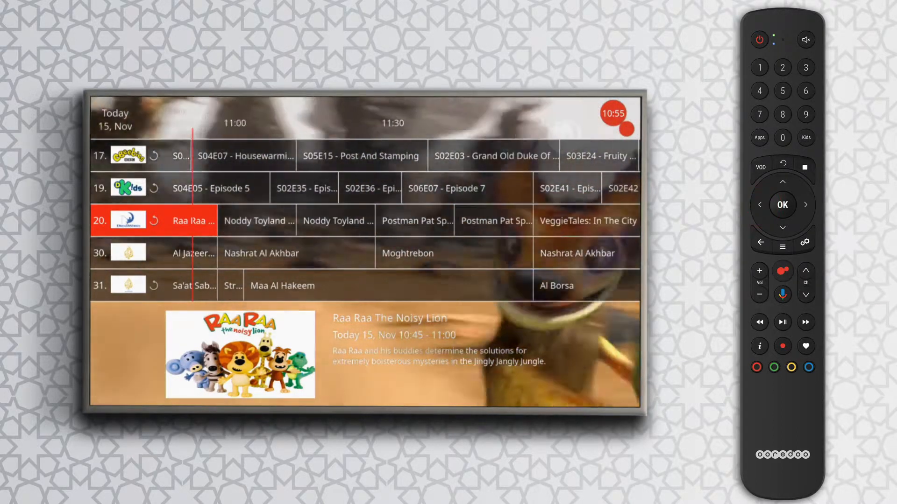
Step: Go back to 09:00 on channel 20 (Roary The Racing Car), then move down to news channel 61
scroll(left, 3)
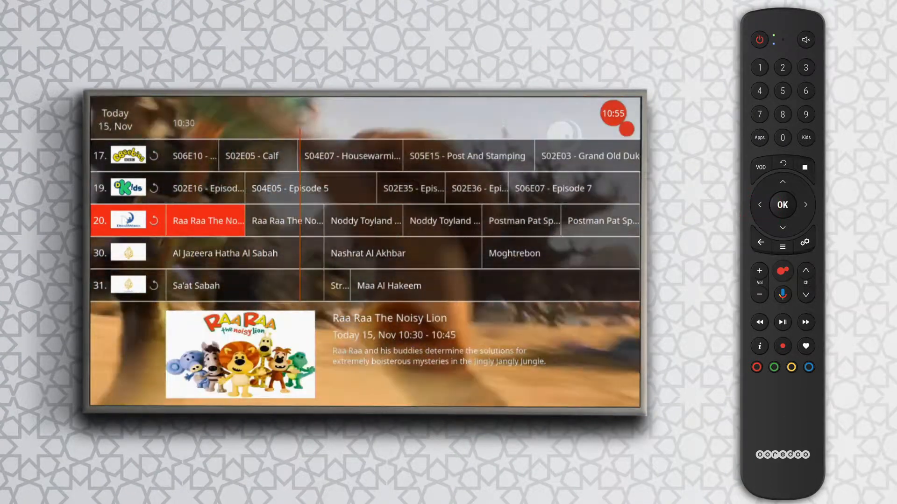
click(760, 204)
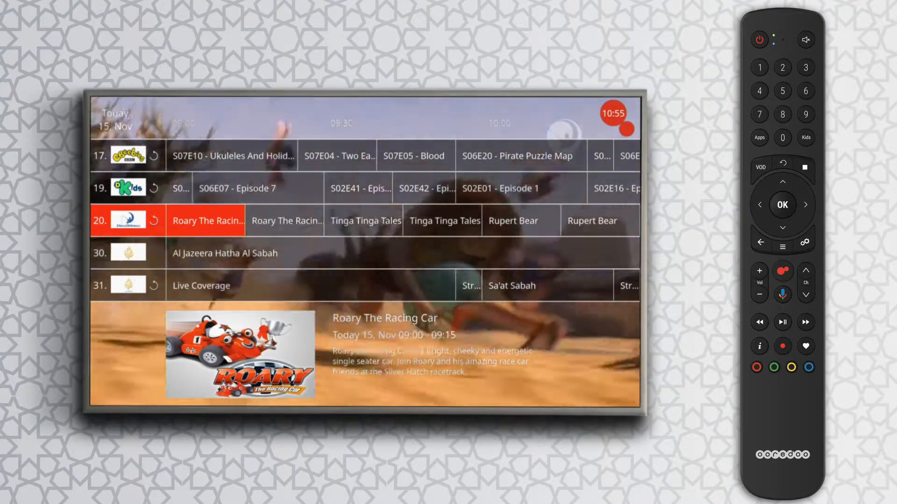
scroll(down, 3)
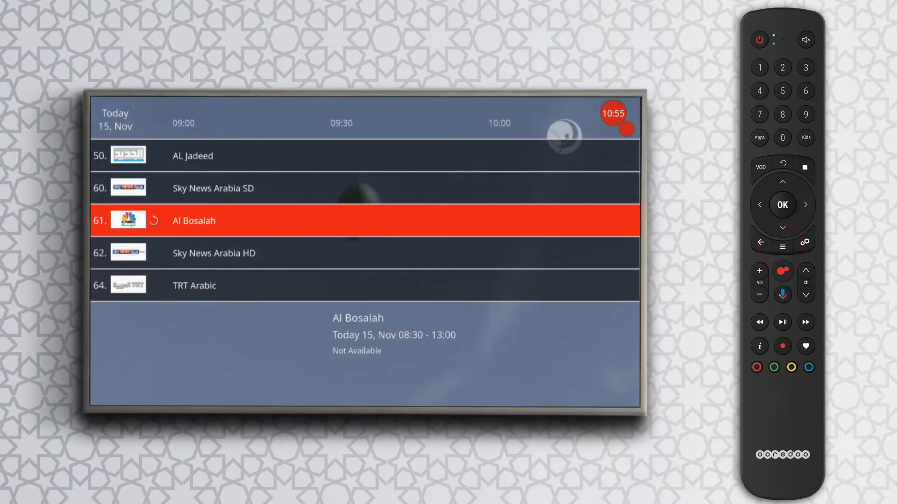
Step: Choose Catch-Up from channel 61's Options panel to list CNBC Arabiya's today and yesterday programmes
click(782, 246)
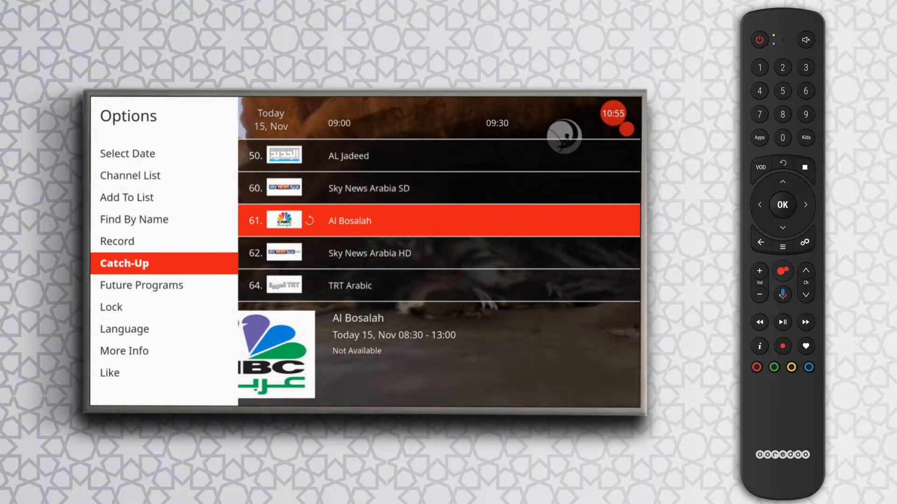
click(124, 263)
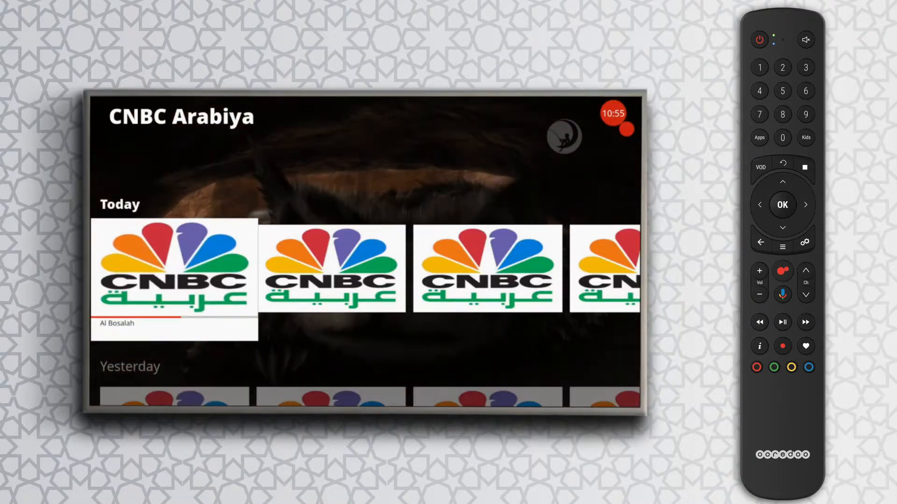